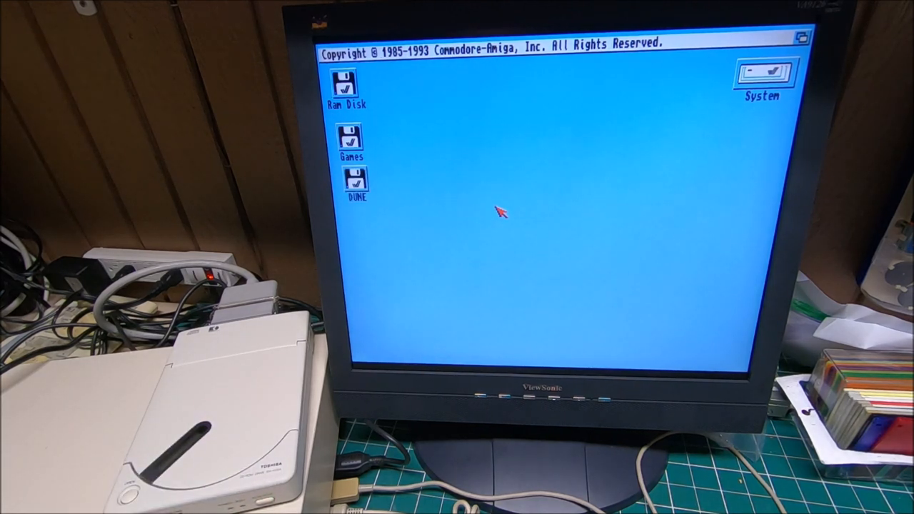
Step: Eject the DUNE floppy so only Ram Disk and Games remain on the desktop
double_click(355, 180)
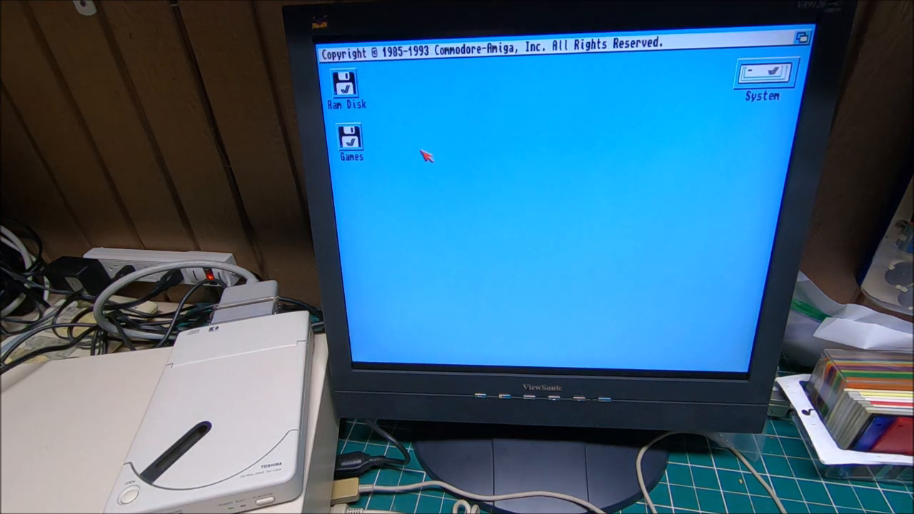
mouse_move(391, 126)
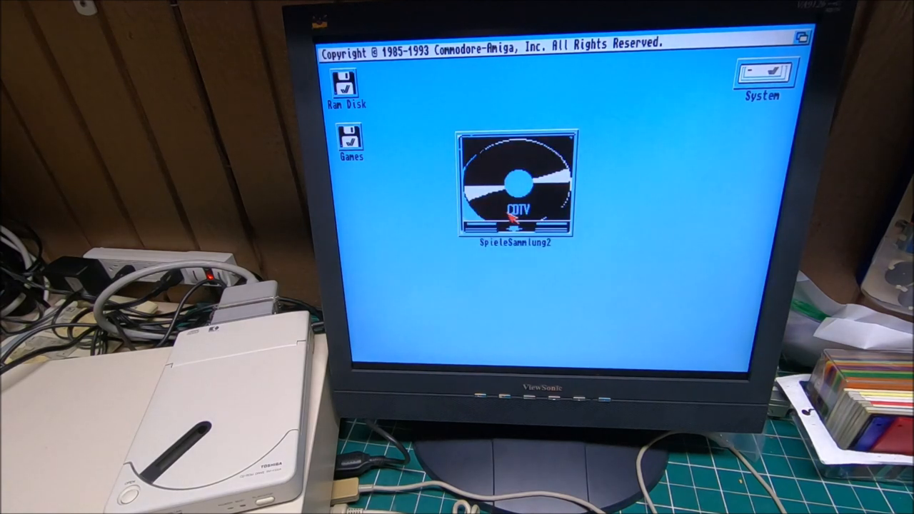
Step: Show all files on the SpieleSammlung2 CD and launch MS to reach the Magic Serpent title screen
double_click(517, 186)
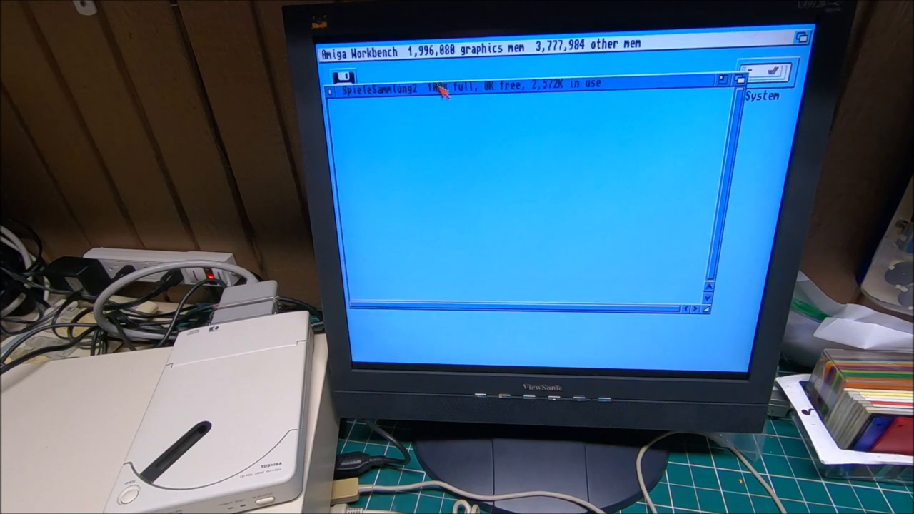
left_click(393, 49)
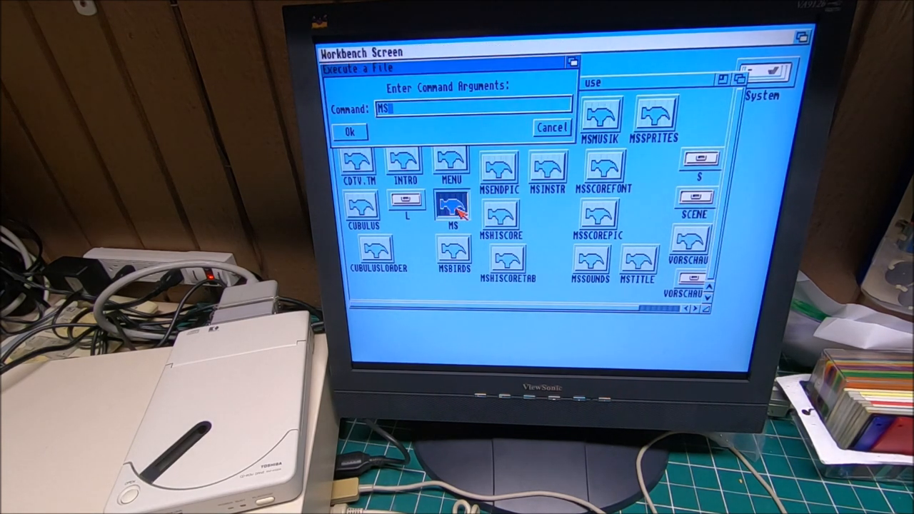
left_click(349, 132)
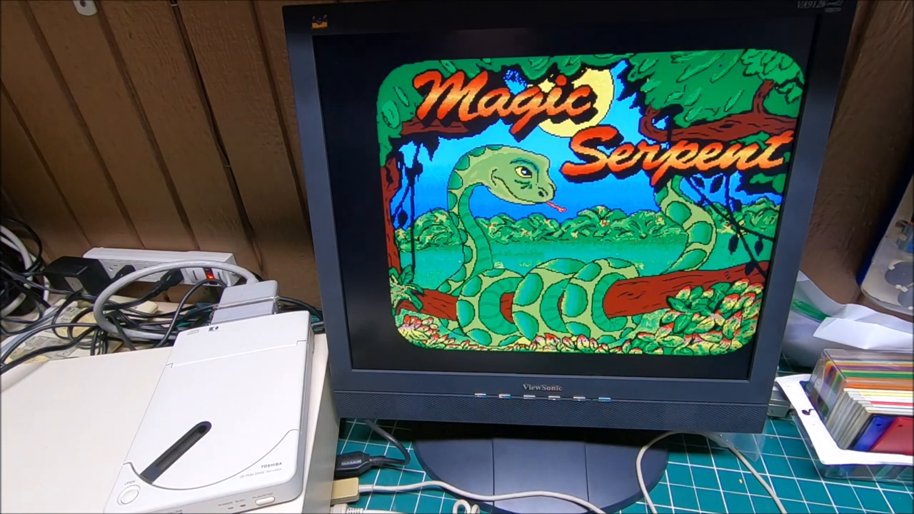